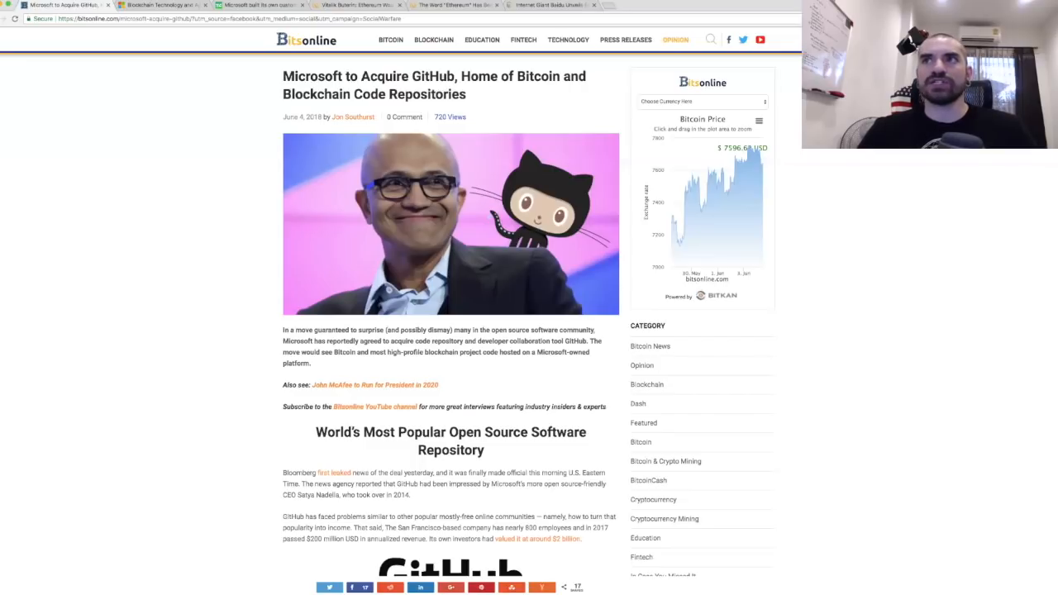
- Scroll the Bitsonline GitHub article past the logo to the 'Good News? Not for Some' tweets
scroll("down", 3)
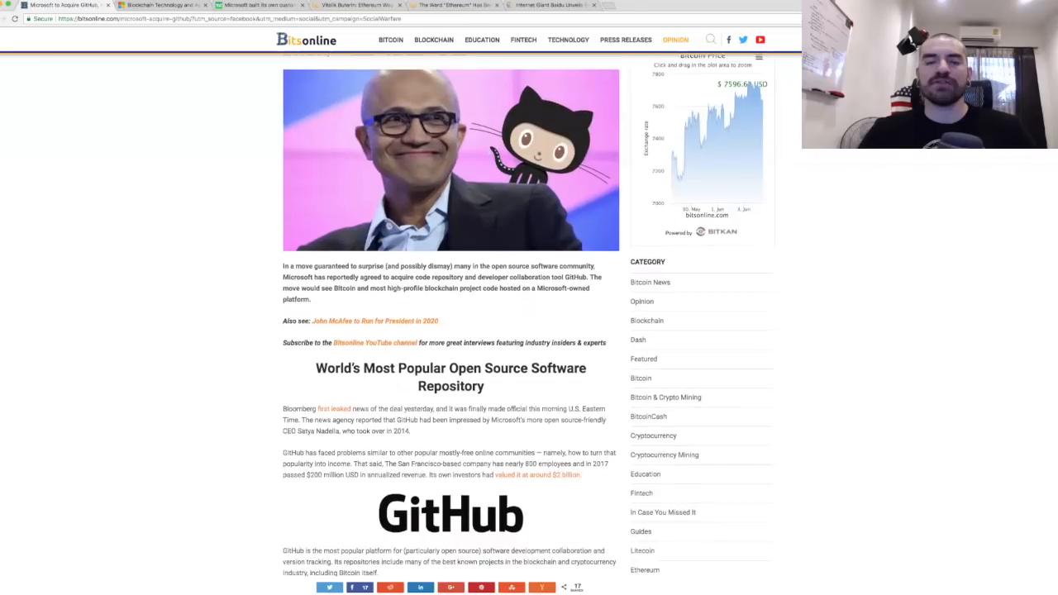
scroll("down", 3)
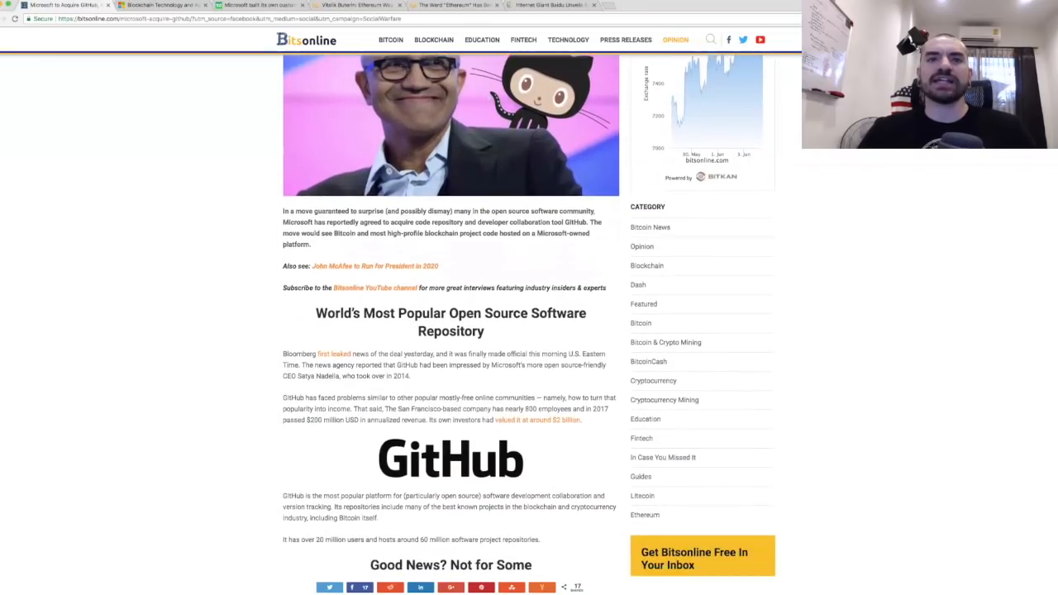
scroll("down", 3)
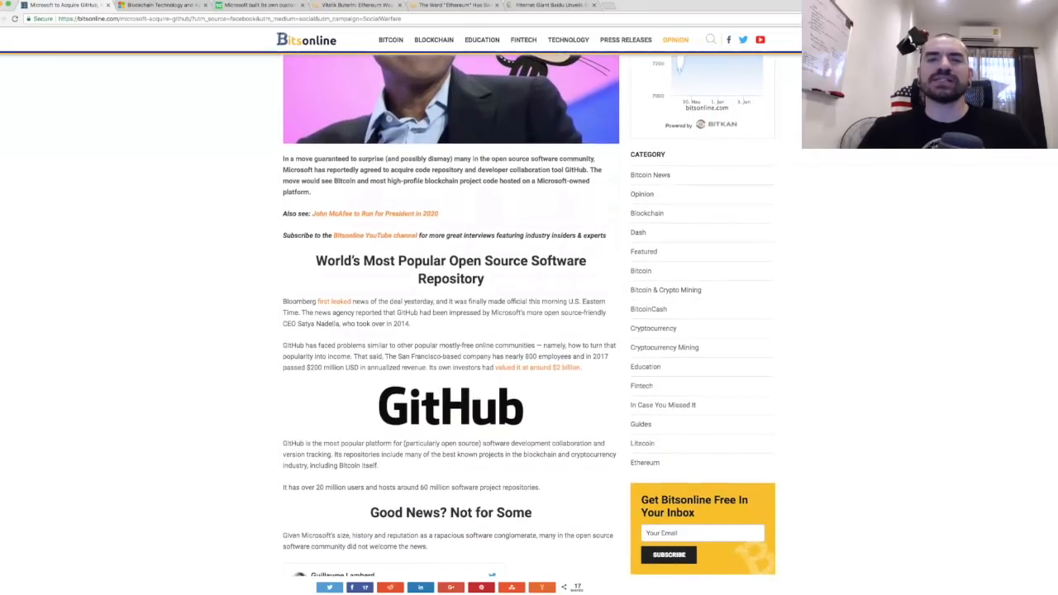
scroll("down", 3)
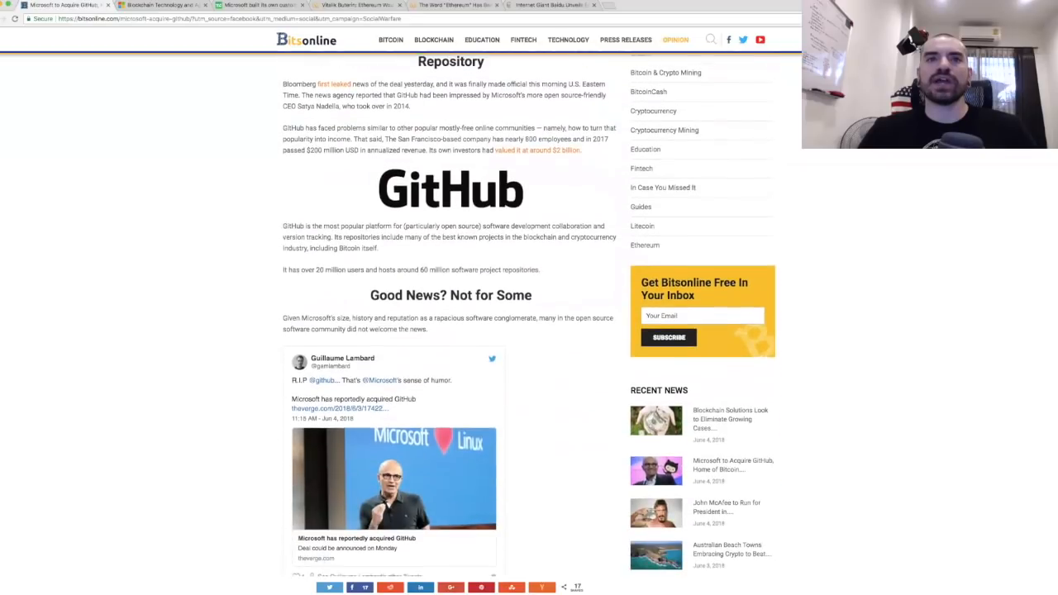
scroll("down", 3)
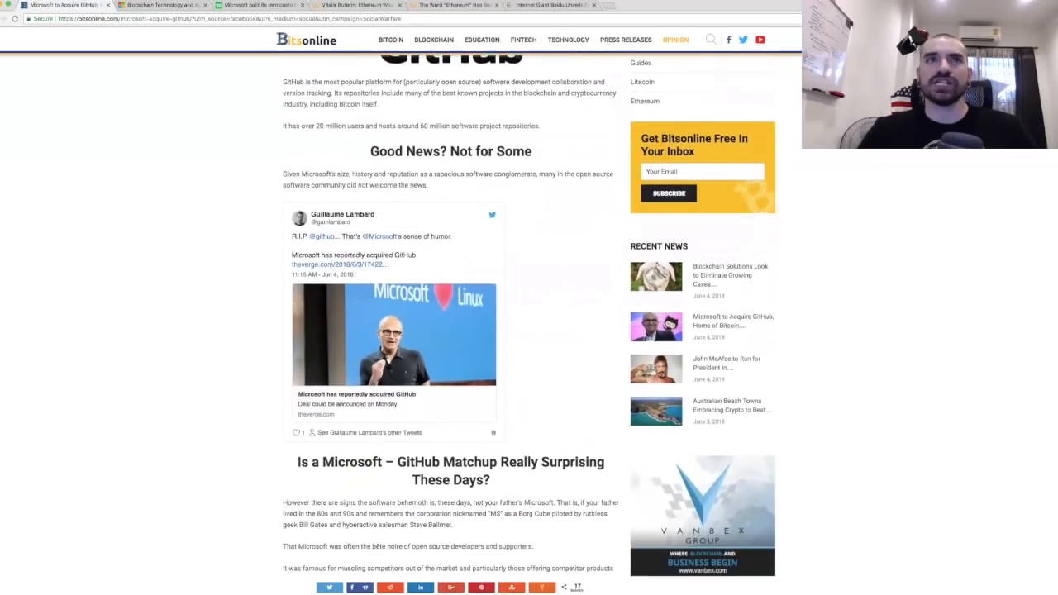
scroll("down", 3)
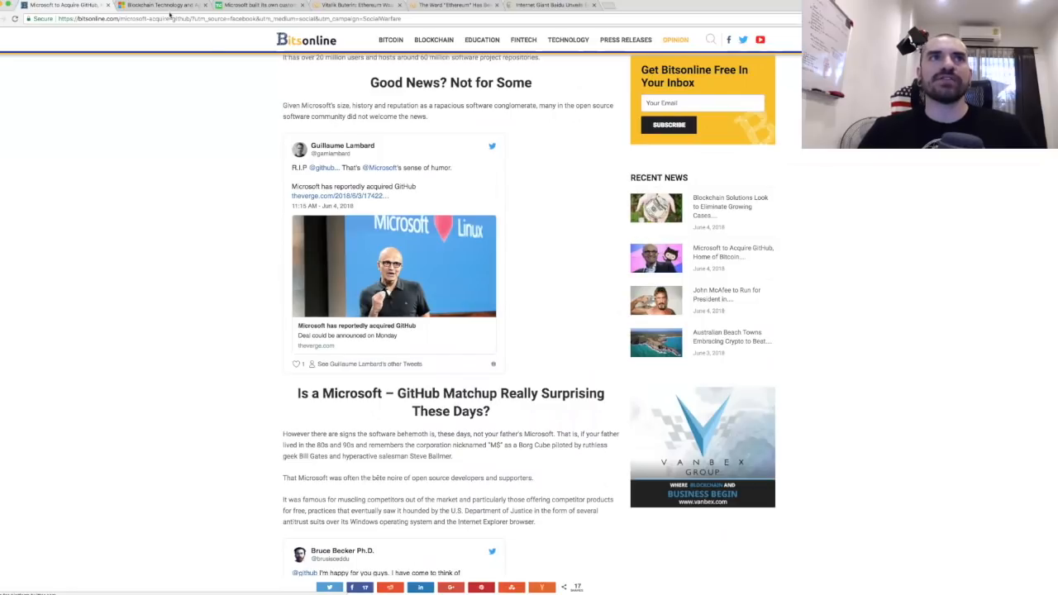
- Switch to the 'Blockchain Technology and…' tab showing Microsoft Azure's Blockchain page
left_click(162, 5)
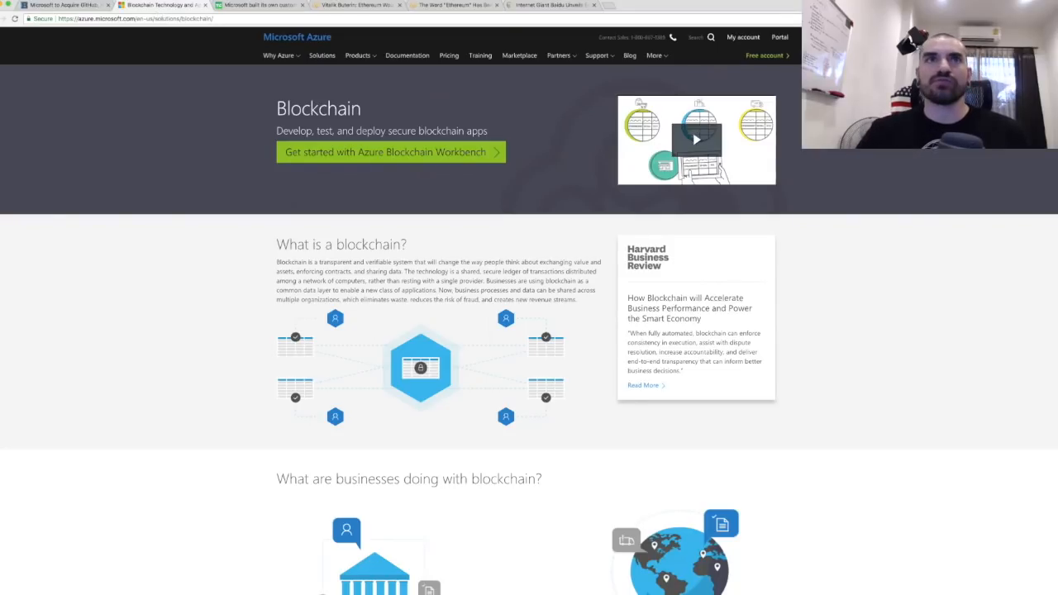
left_click(258, 5)
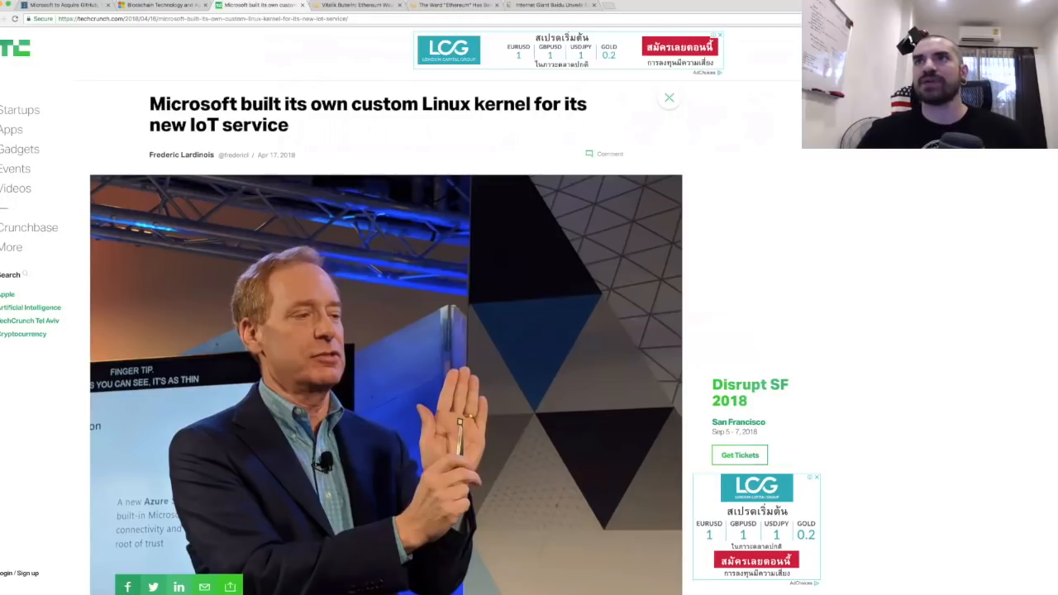
scroll("down", 3)
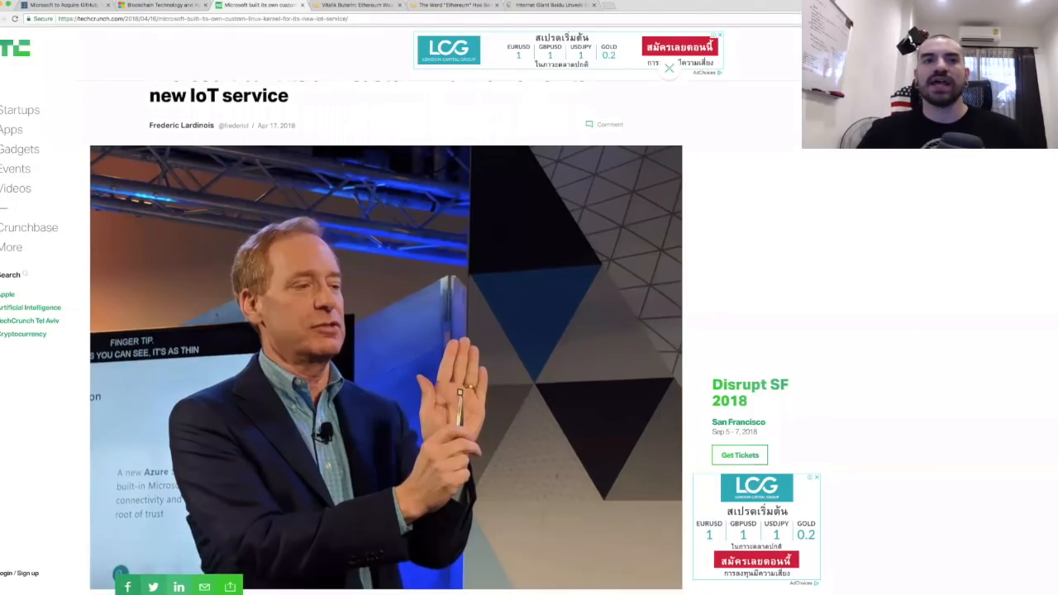
scroll("down", 3)
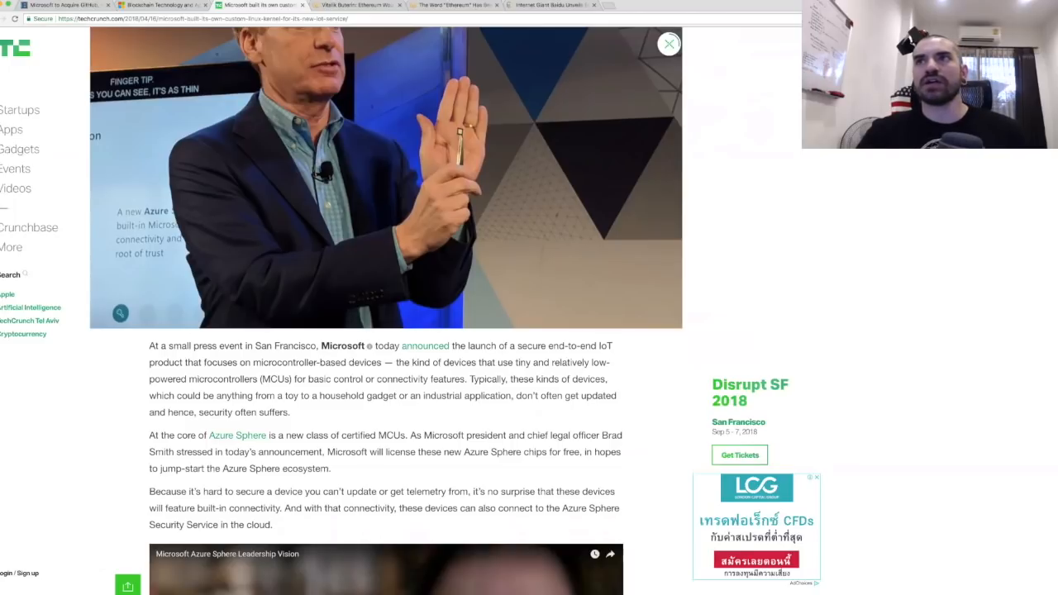
scroll("down", 3)
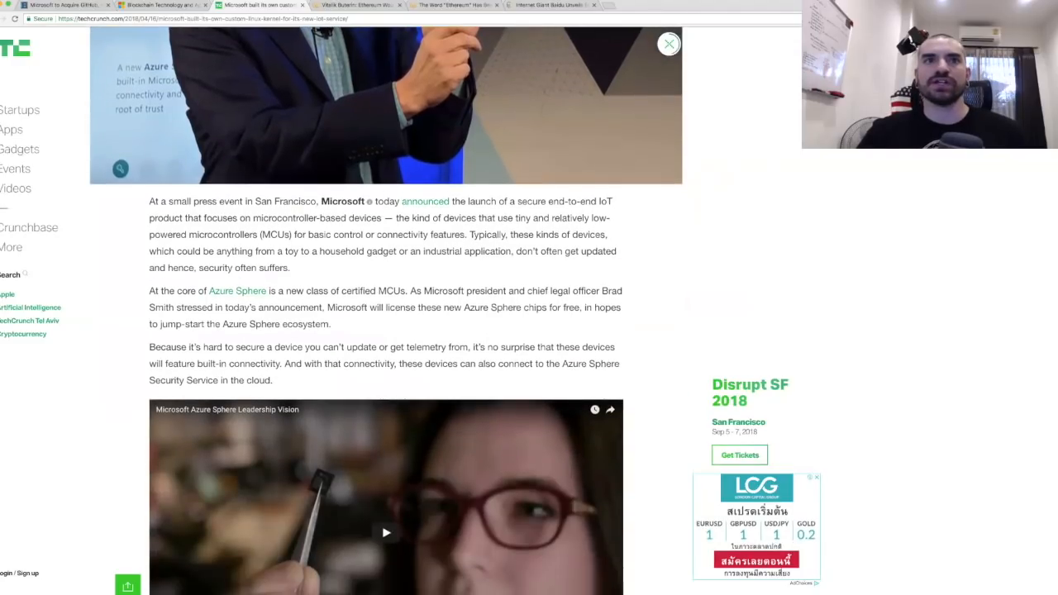
scroll("down", 3)
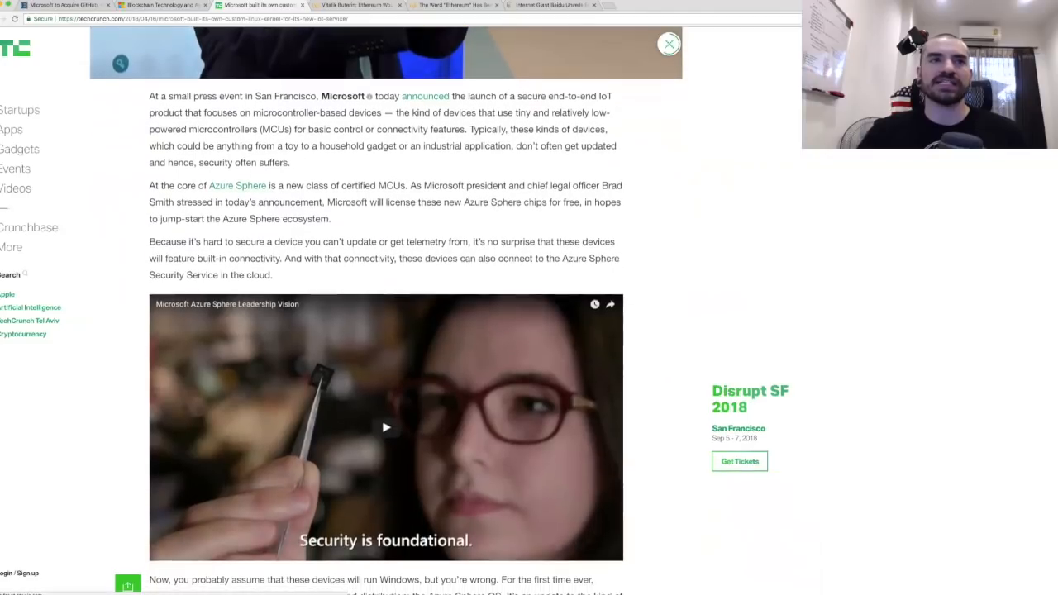
scroll("down", 3)
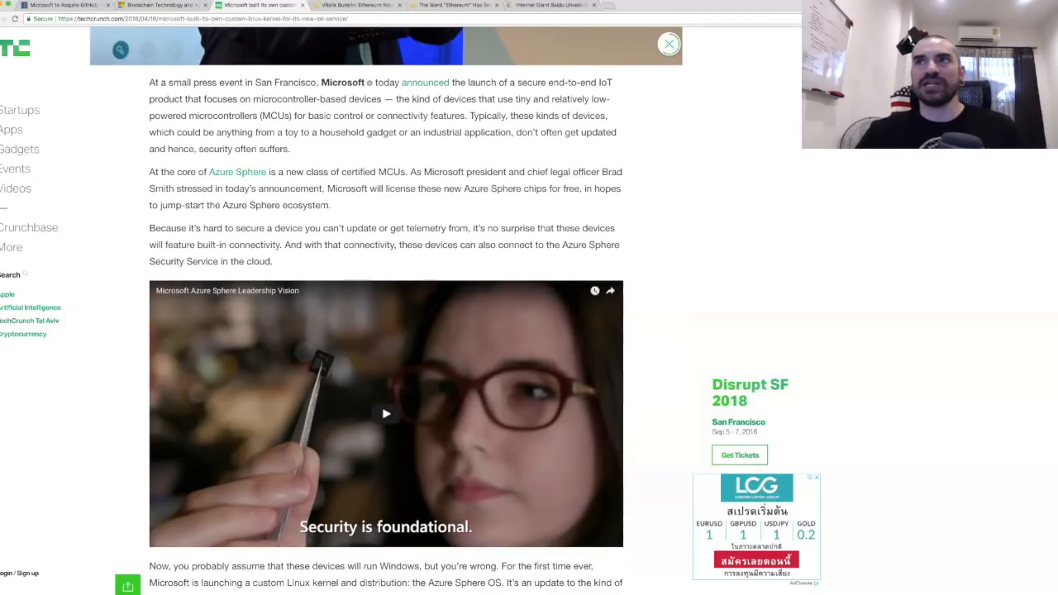
scroll("up", 3)
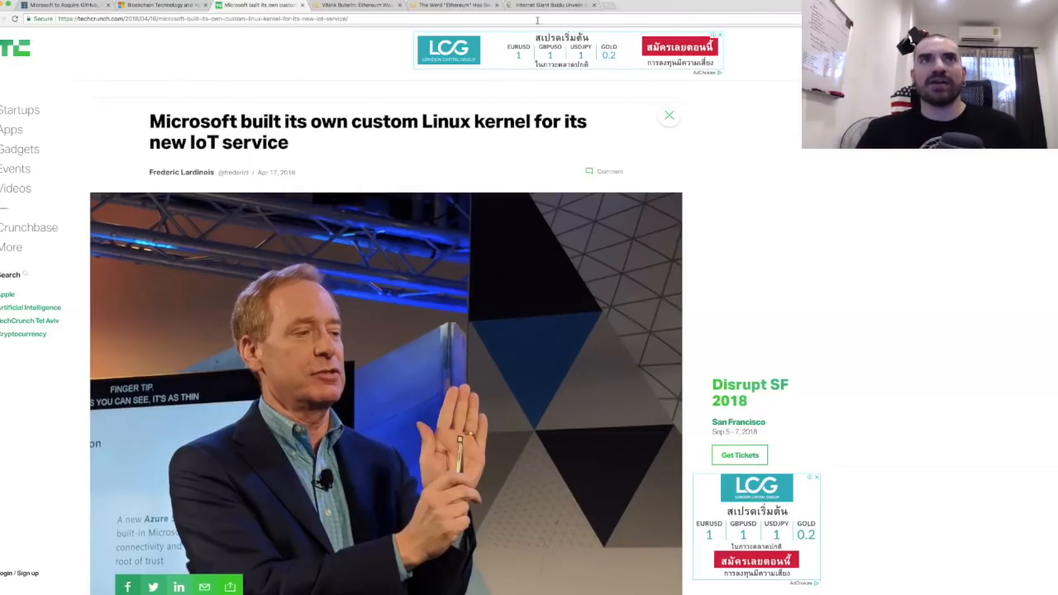
- Switch to the CCN tab with Buterin's 1 million transactions per second article
left_click(355, 5)
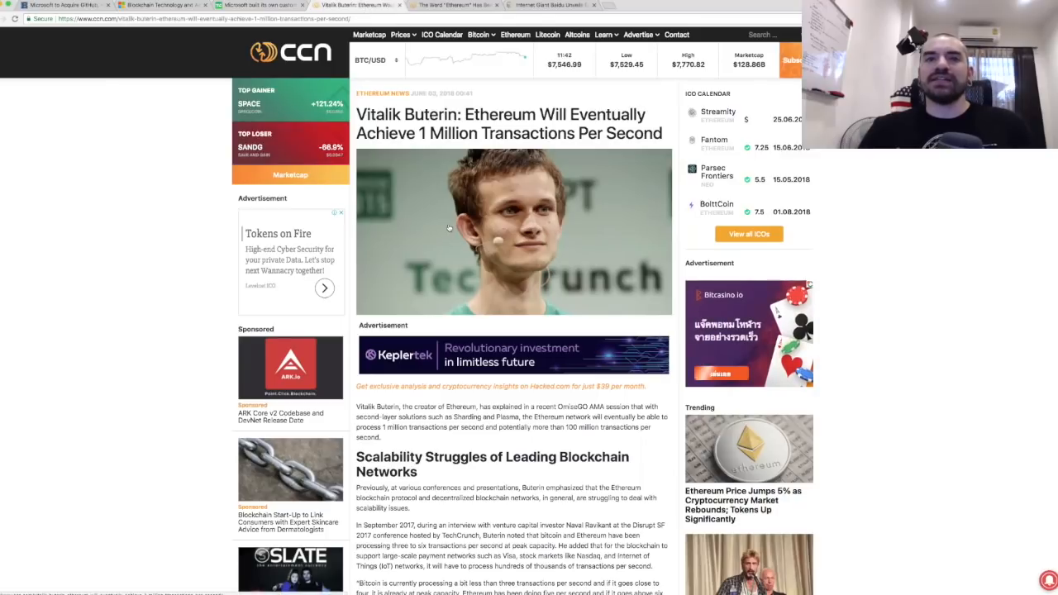
mouse_move(581, 248)
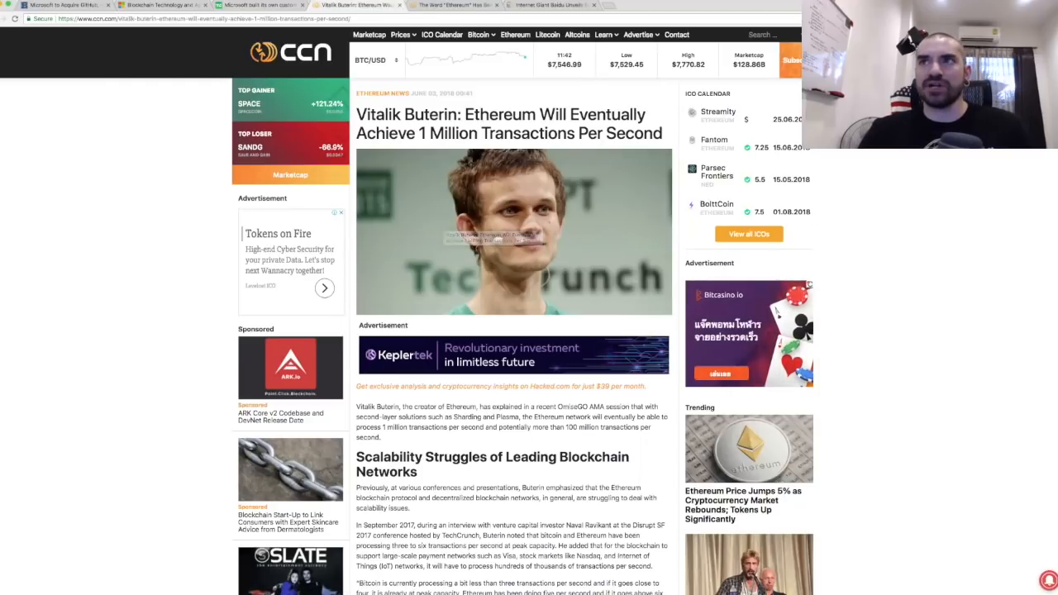
scroll("down", 3)
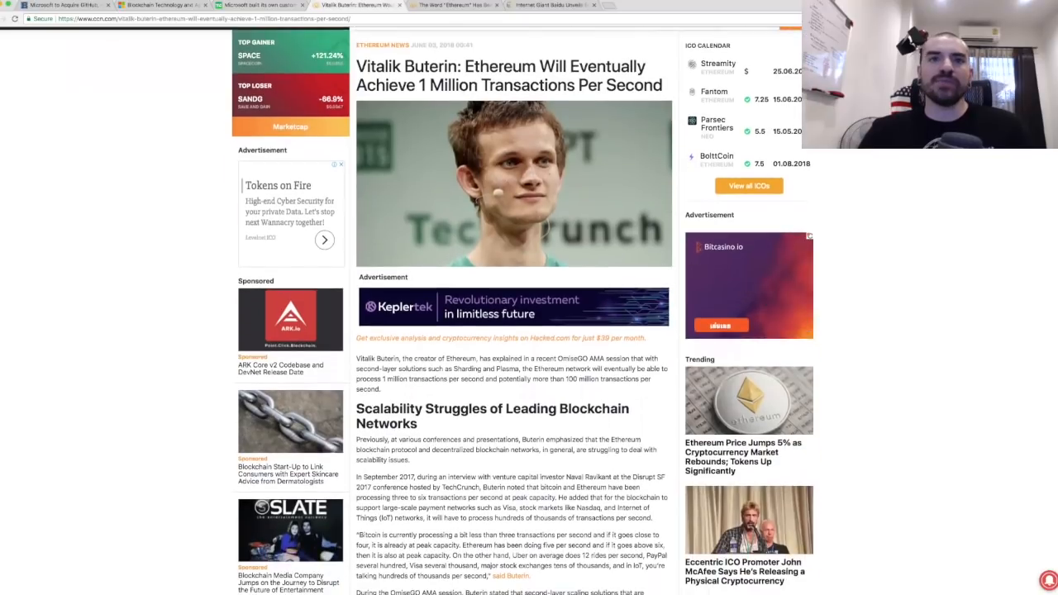
- Scroll to the 'Scalability Struggles of Leading Blockchain Networks' section
scroll("down", 3)
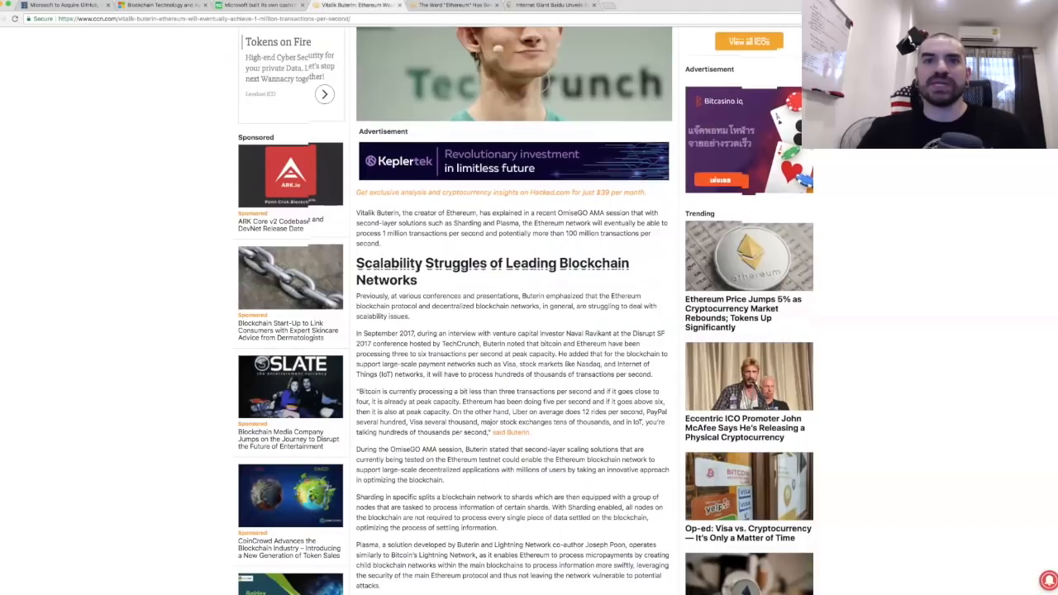
- Read through the '1 Million Tx / Second' section to the end, then scroll back up
scroll("down", 3)
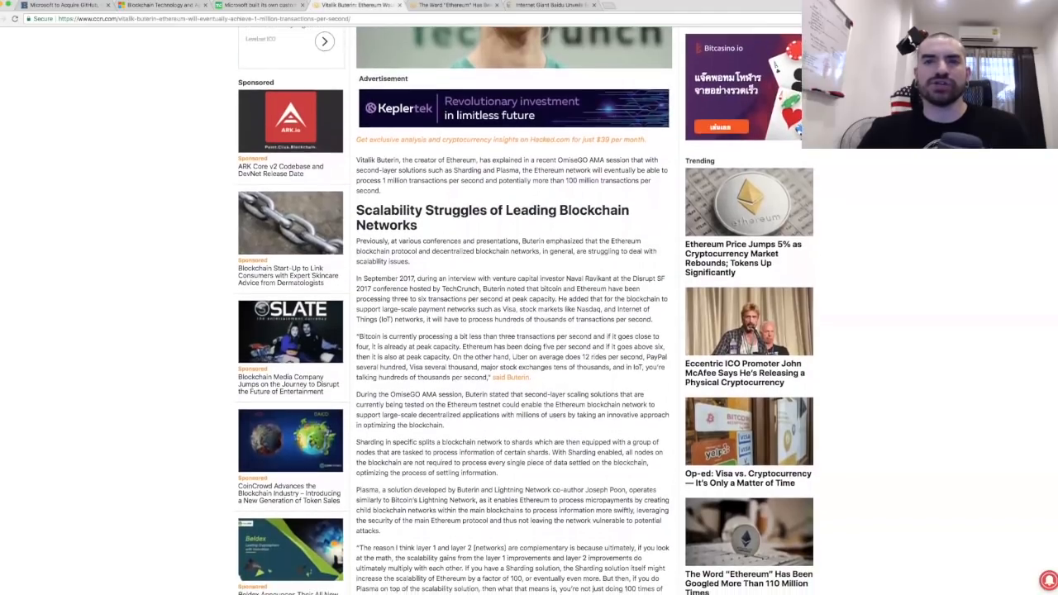
scroll("down", 3)
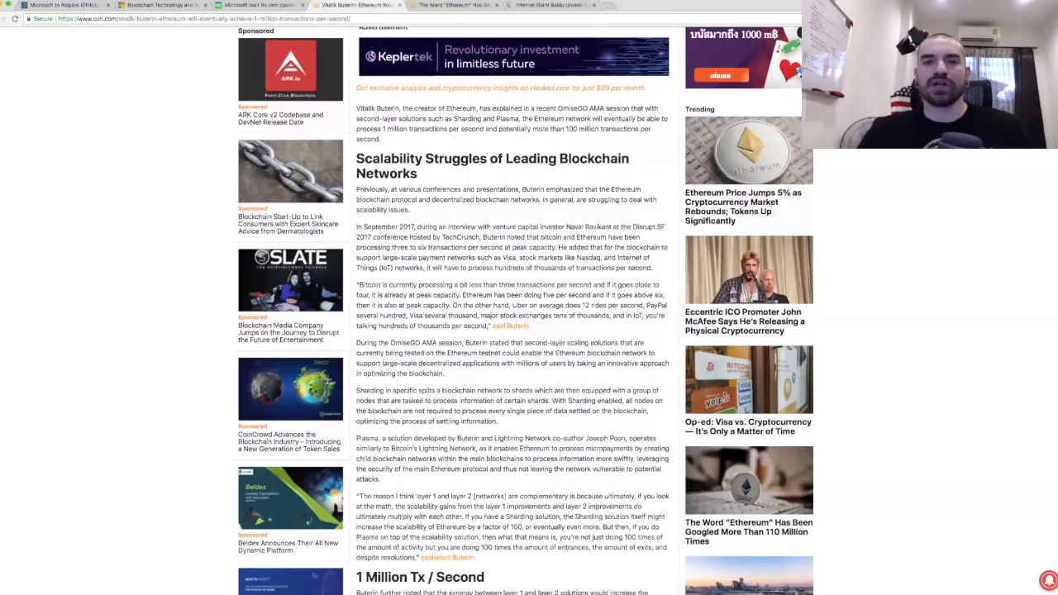
scroll("down", 3)
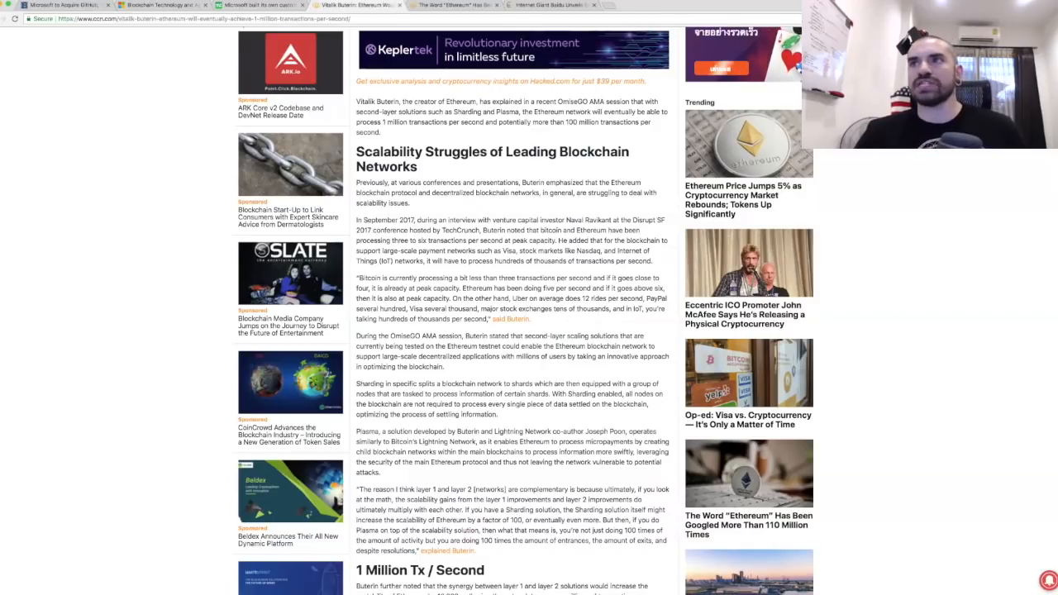
scroll("down", 3)
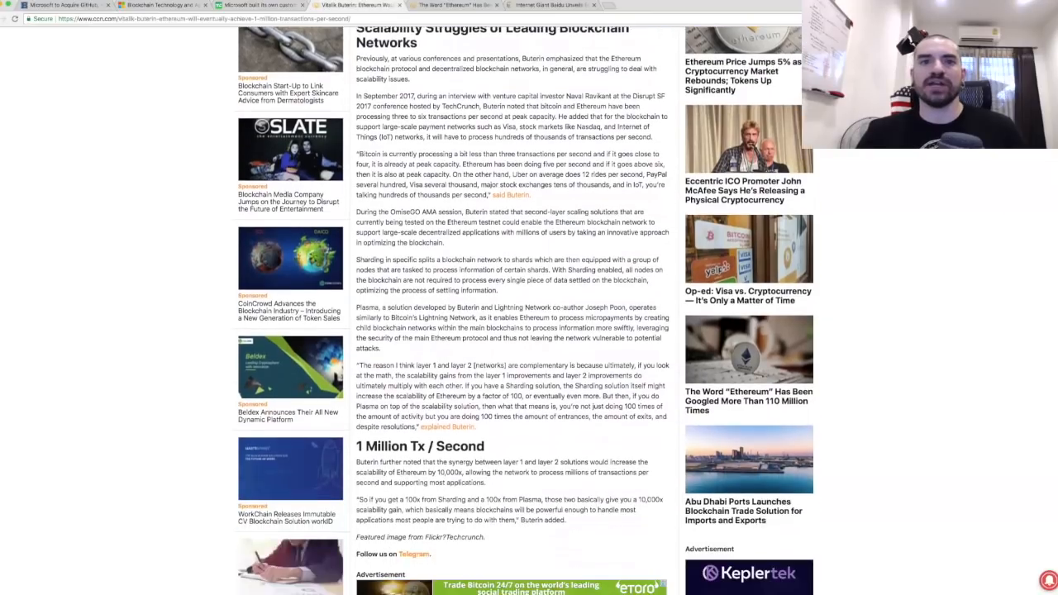
scroll("down", 3)
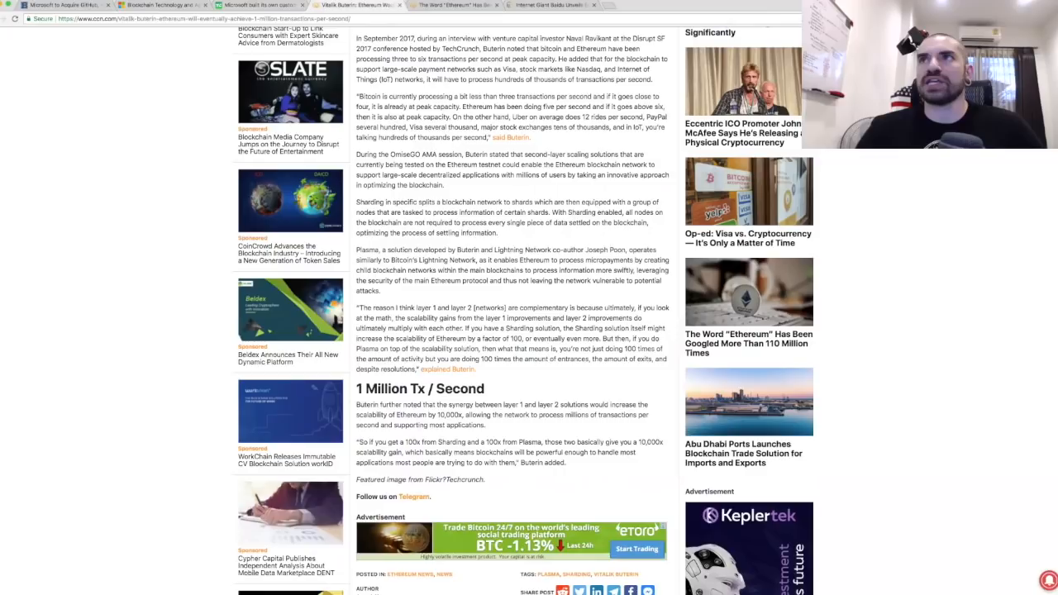
scroll("up", 3)
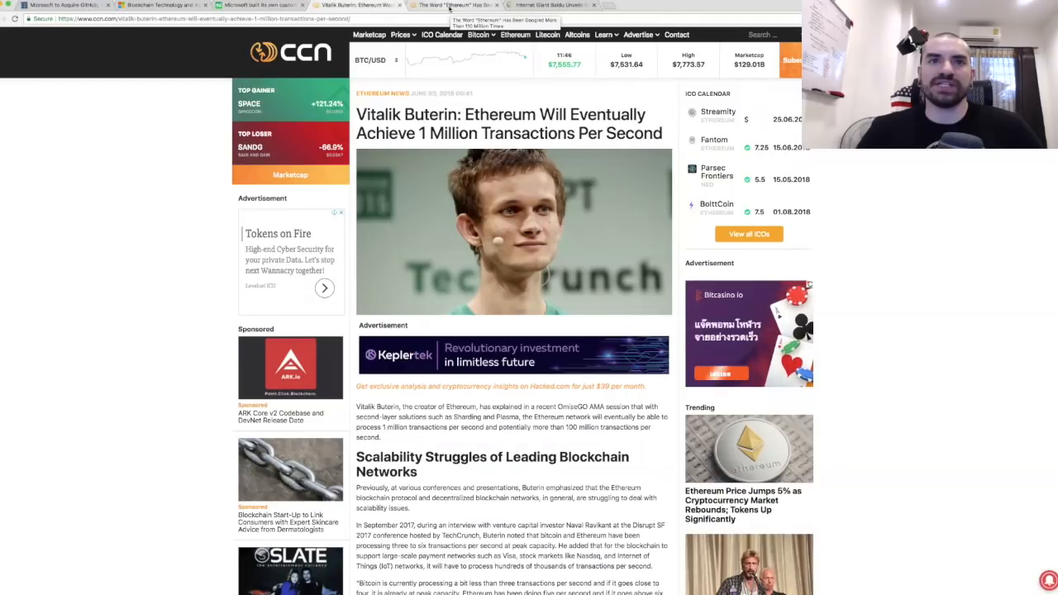
- Switch to the tab 'The Word "Ethereum" Has Been Googled More Than 110 Million Times'
left_click(451, 5)
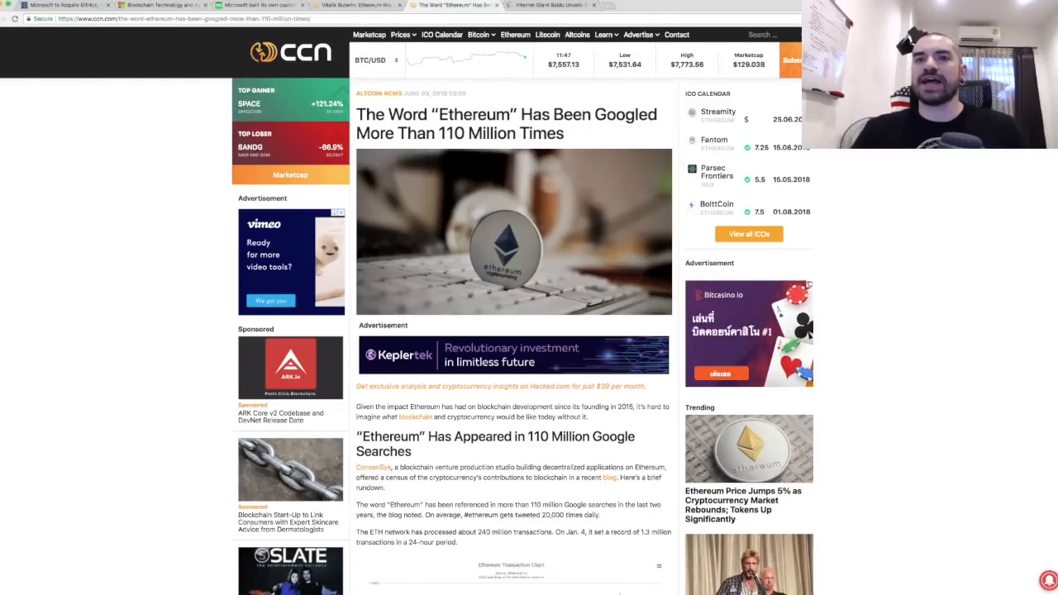
scroll("down", 3)
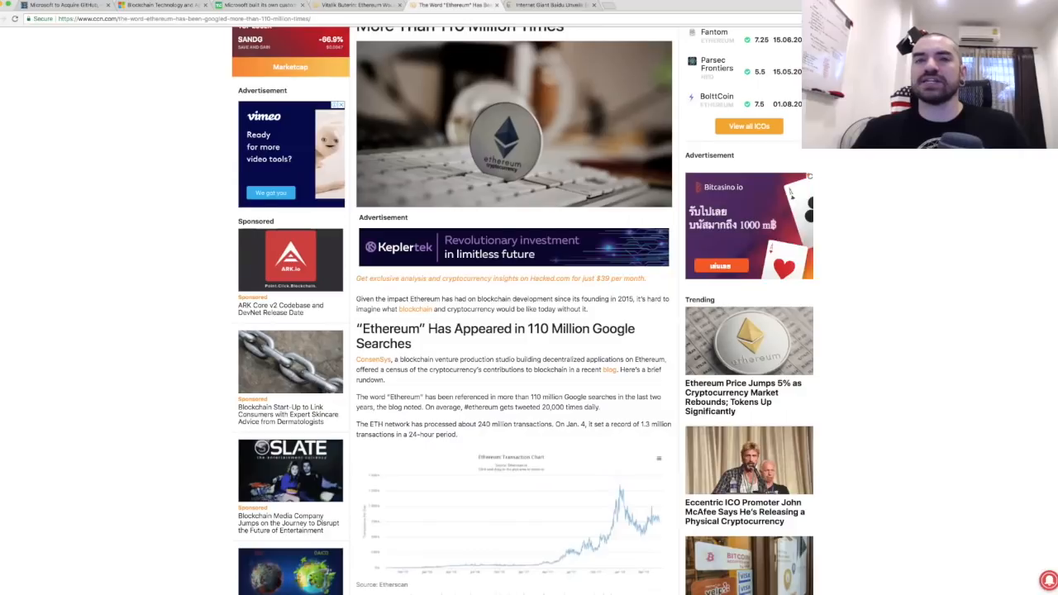
scroll("down", 3)
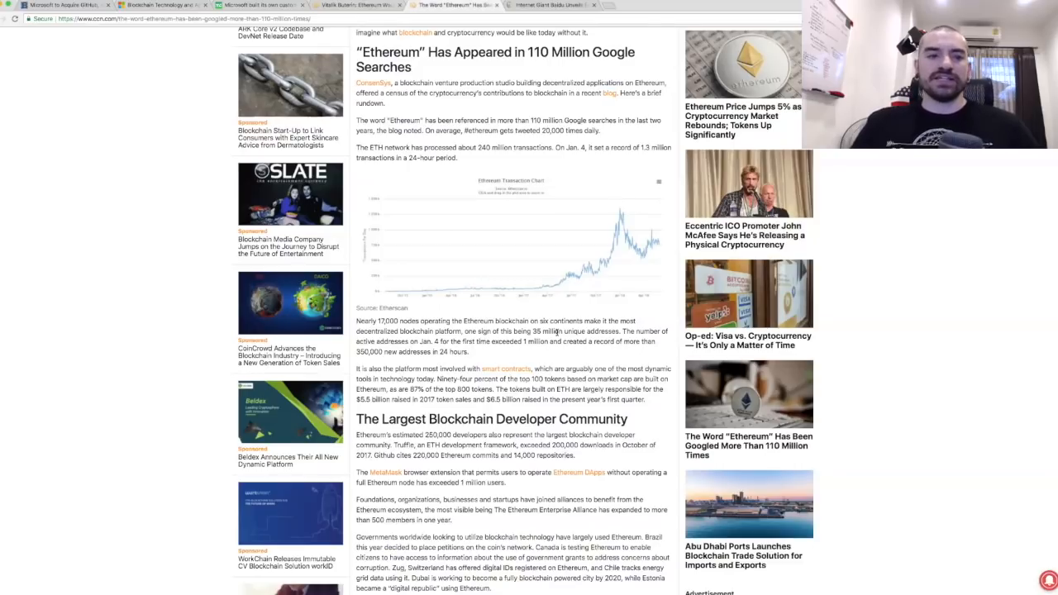
mouse_move(1011, 360)
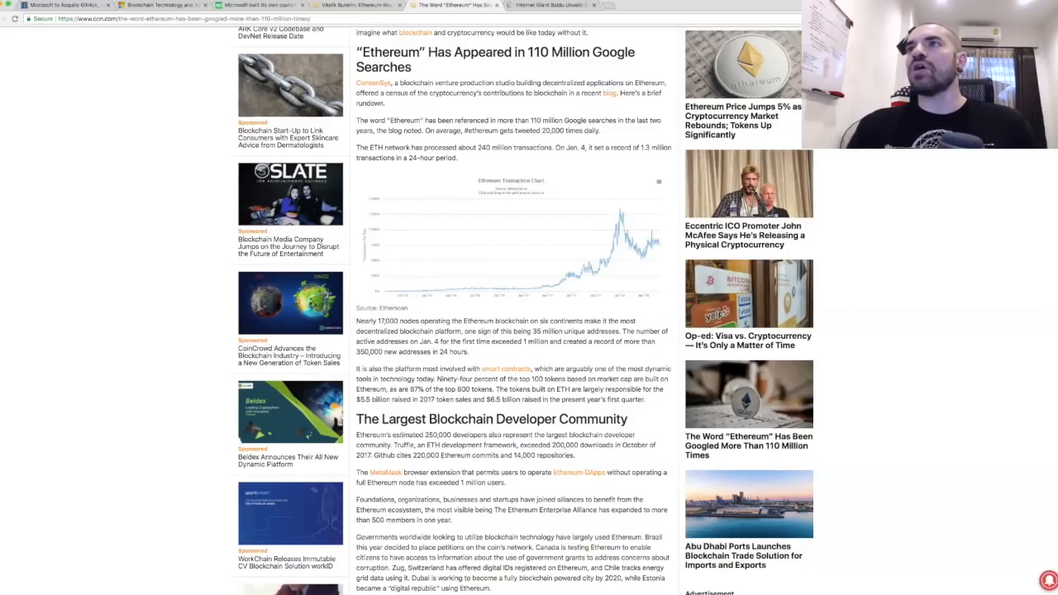
scroll("down", 3)
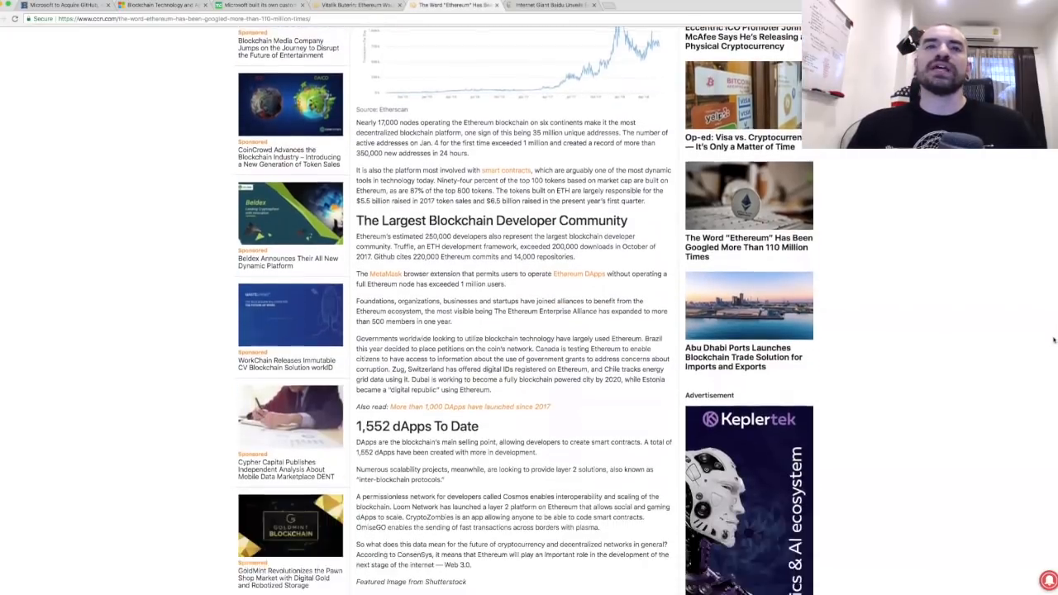
scroll("down", 3)
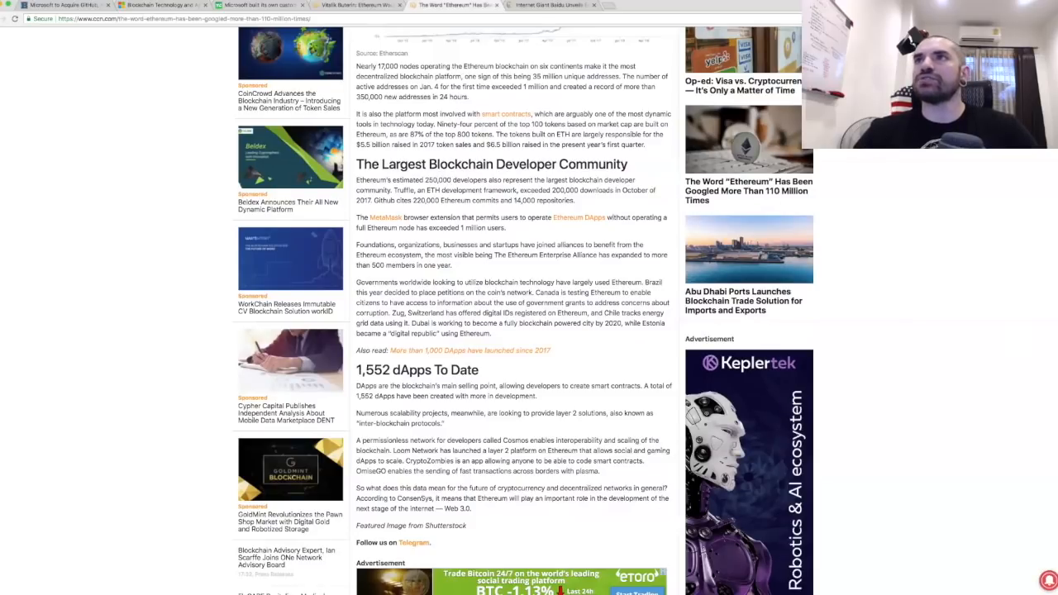
scroll("up", 3)
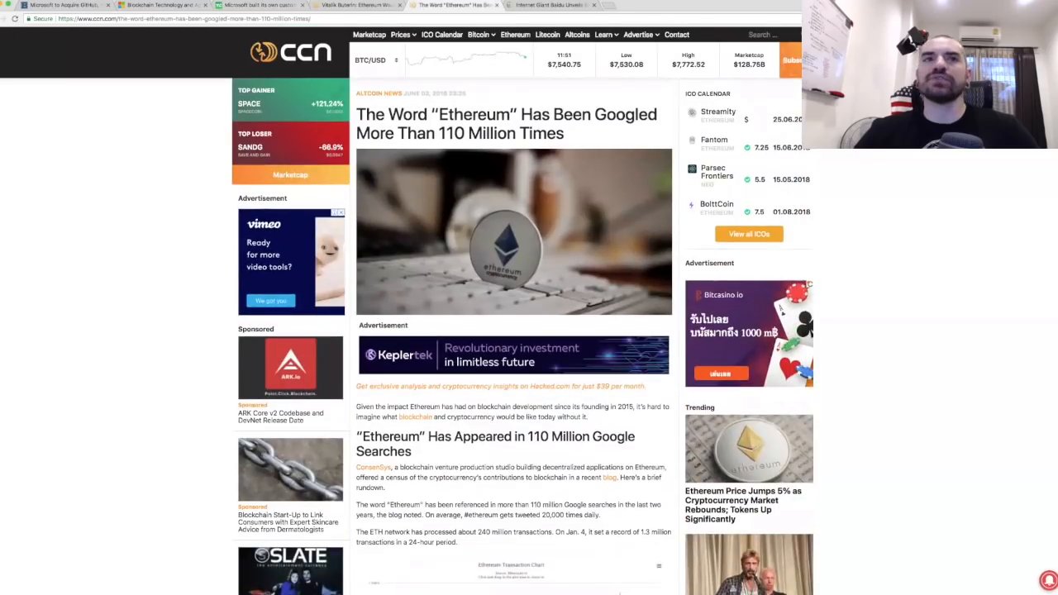